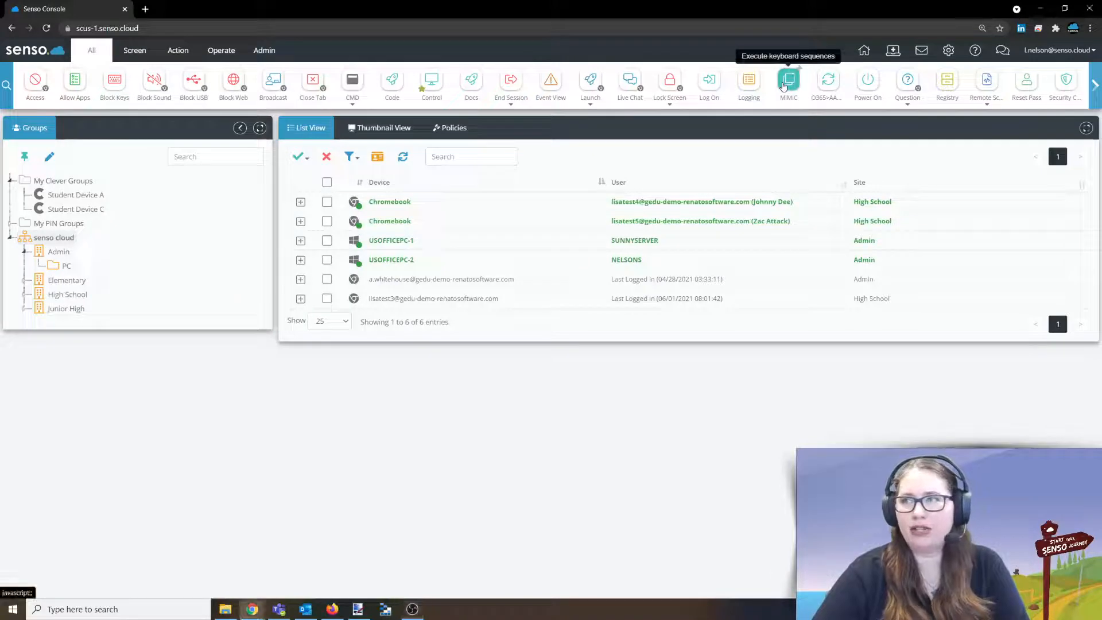
- Show the MiMiC keyboard-script panel beside the device list via its toolbar icon
click(788, 79)
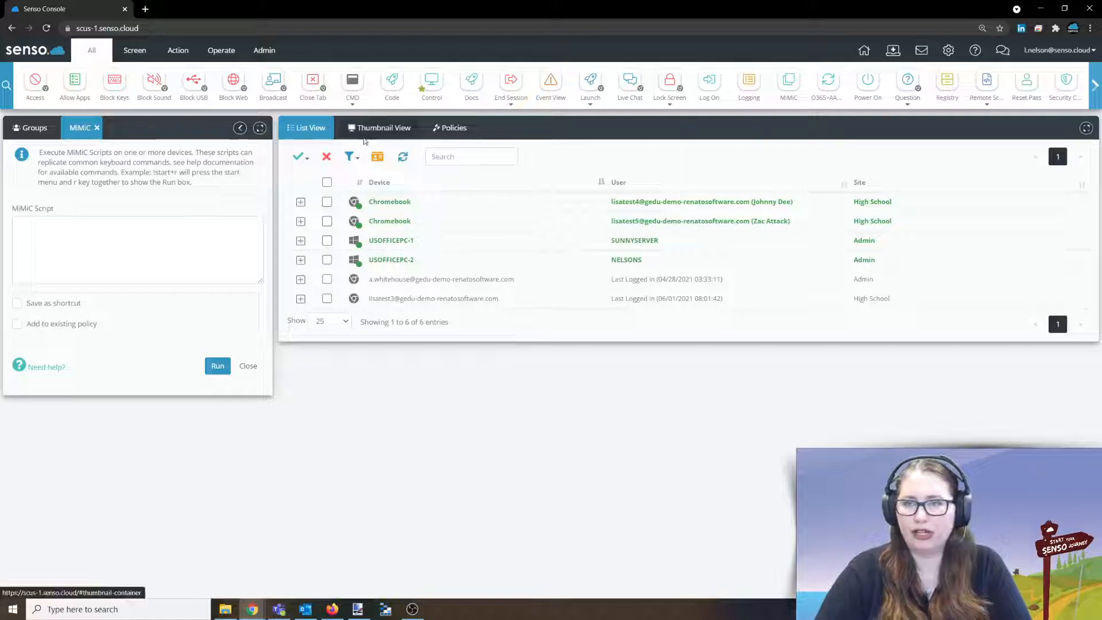
- From Thumbnail View, bring up a live remote view of USOFFICEPC-2's desktop
click(379, 128)
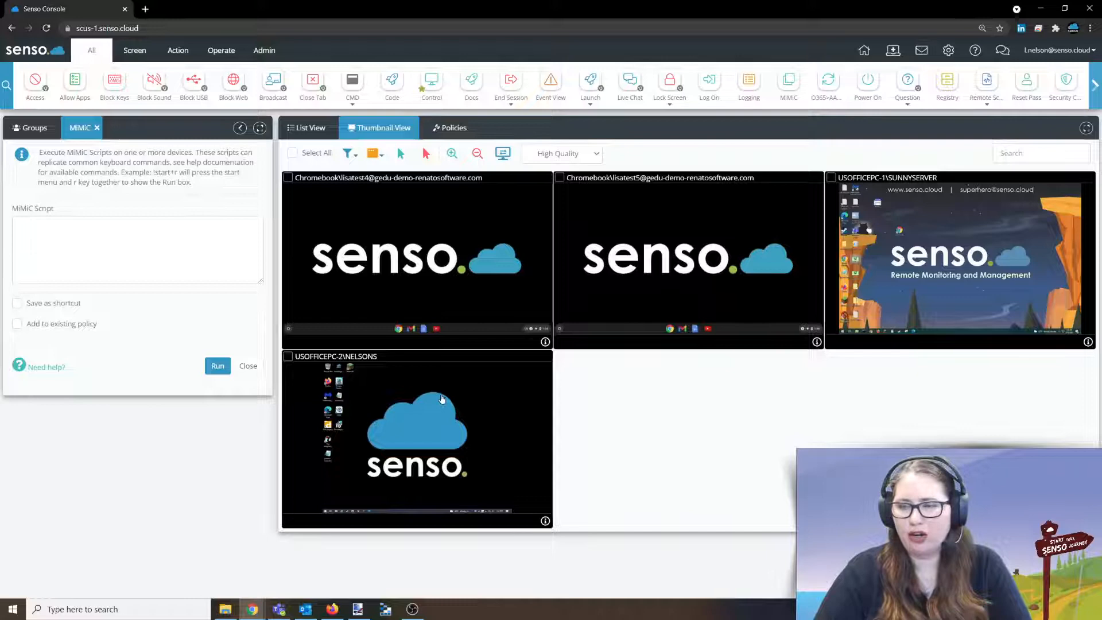
double_click(416, 435)
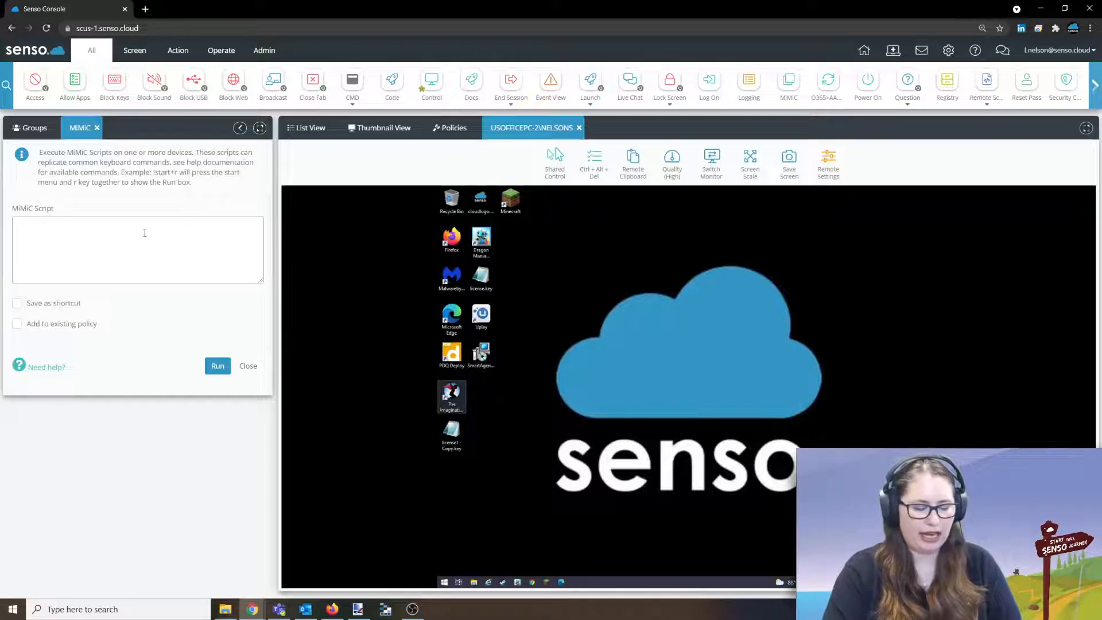
- Run the script !start+r so the Windows Run dialog appears on USOFFICEPC-2
text(!)
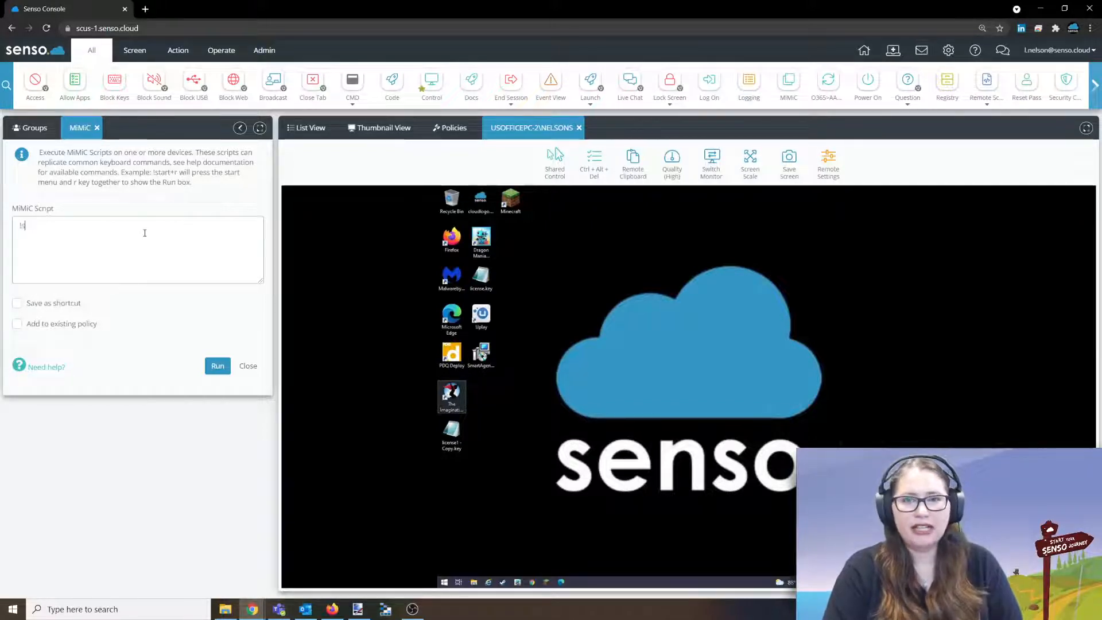
text(start+r)
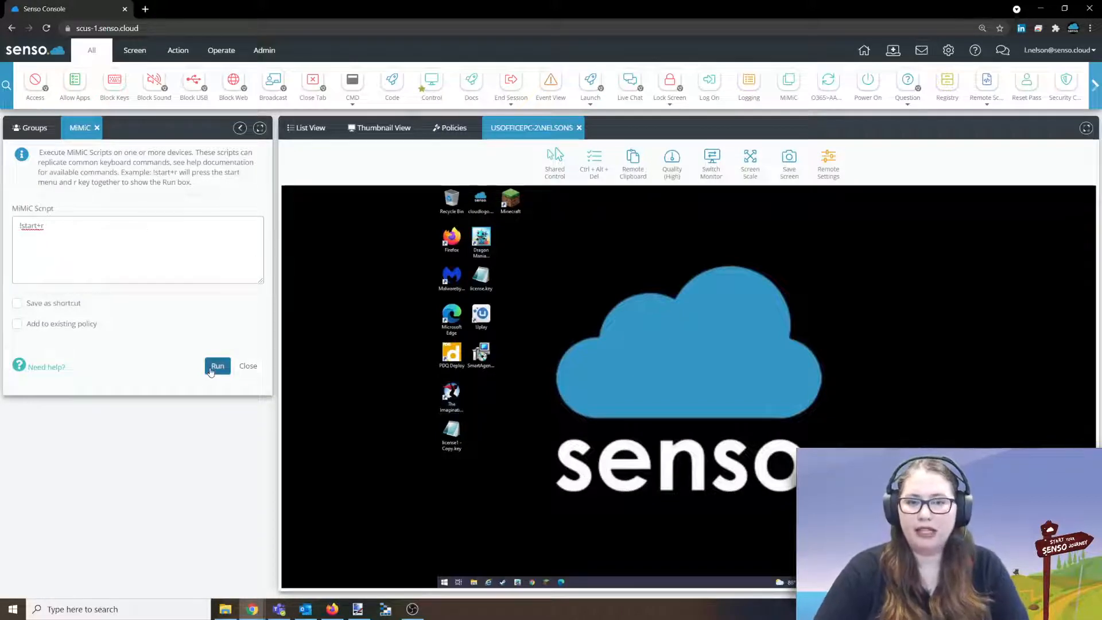
click(217, 365)
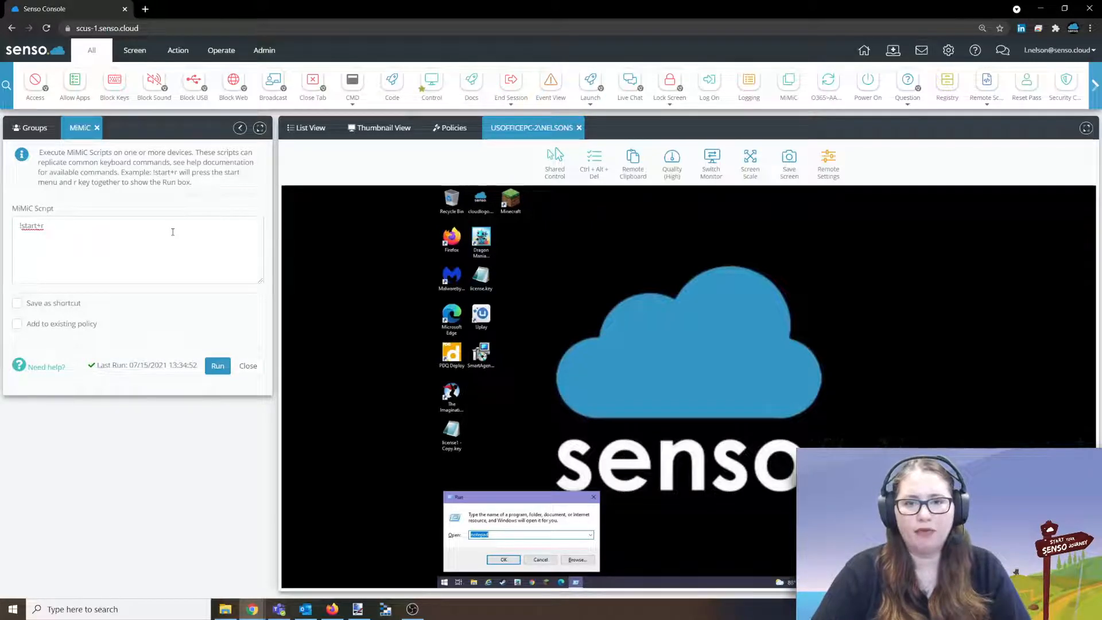
click(45, 366)
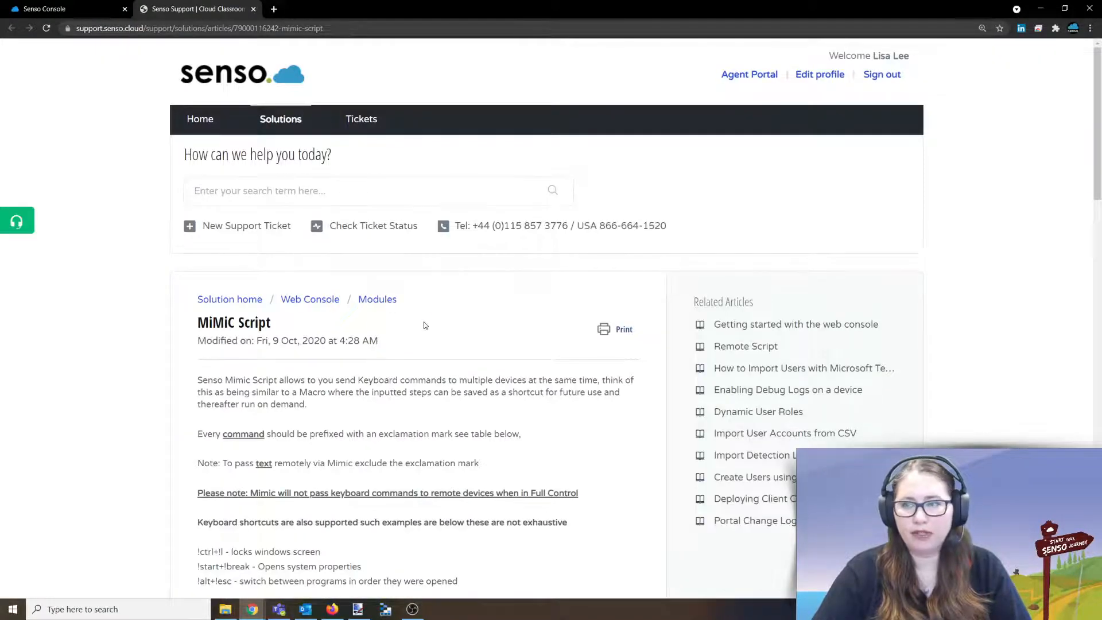
scroll(down, 3)
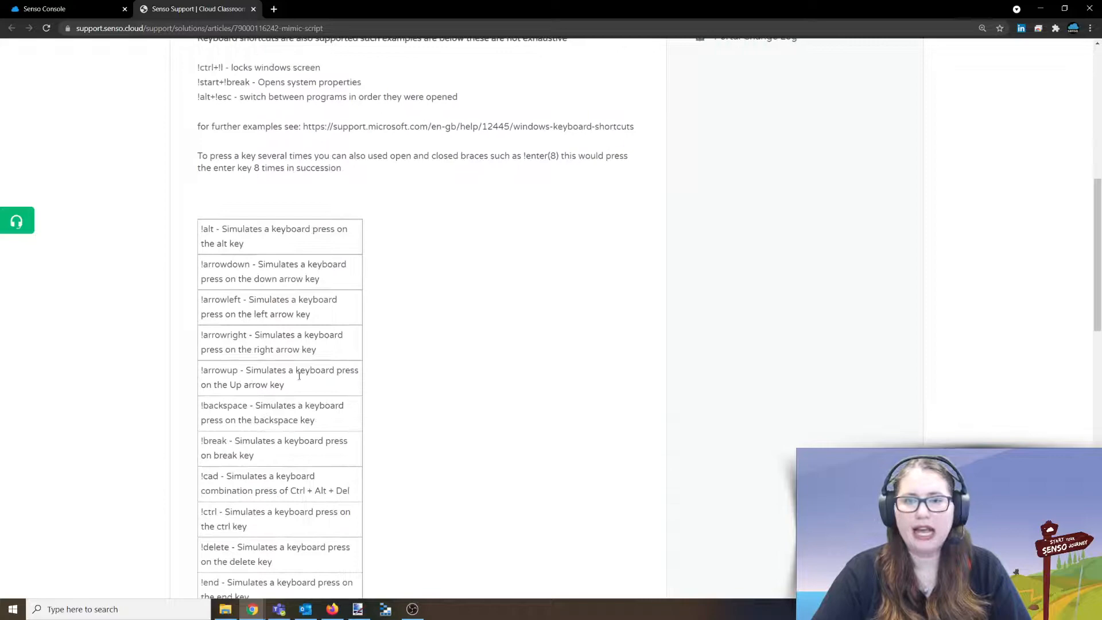
scroll(down, 3)
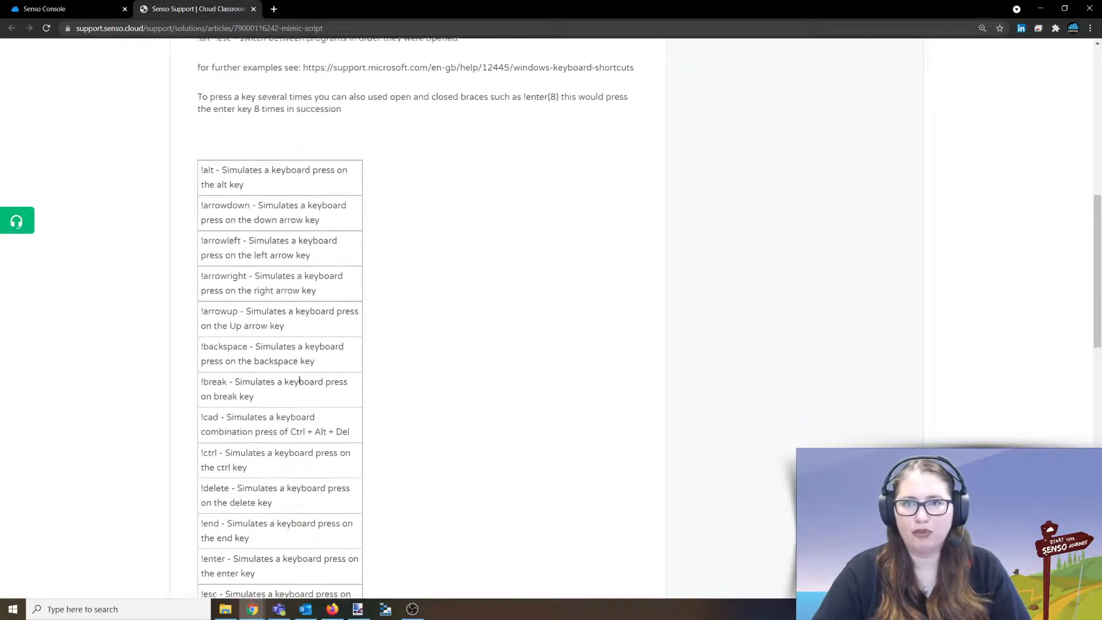
scroll(up, 3)
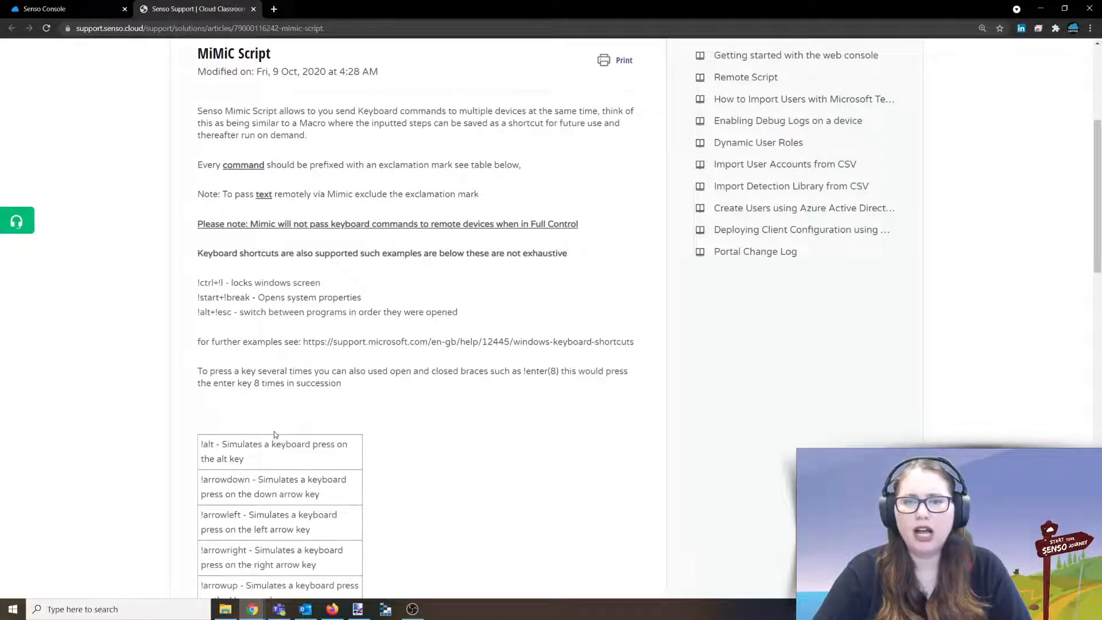
mouse_move(430, 487)
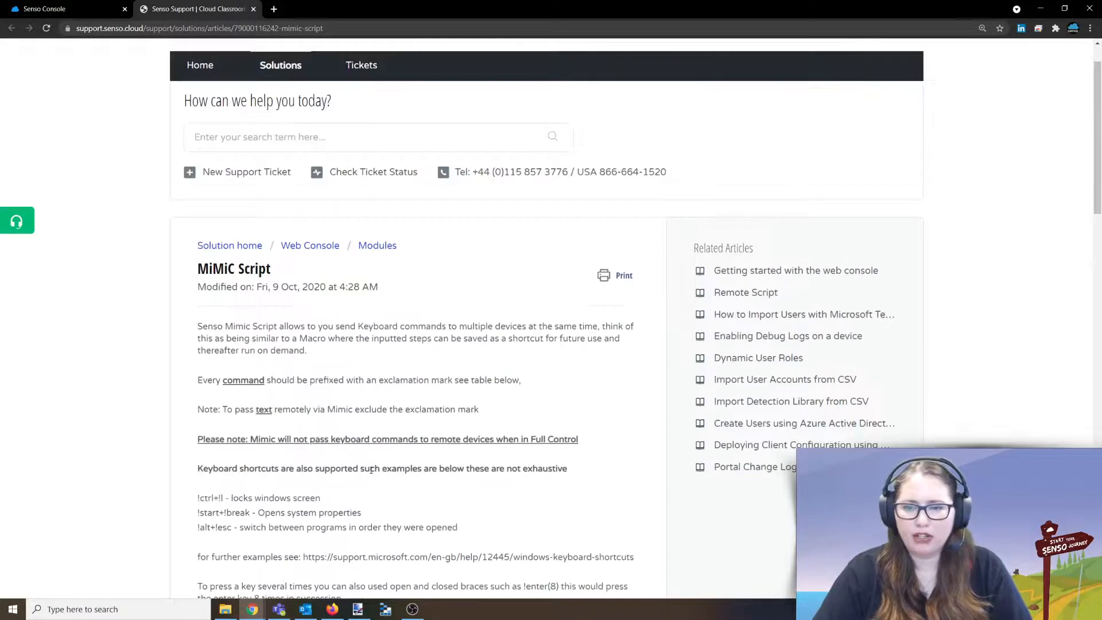
scroll(down, 3)
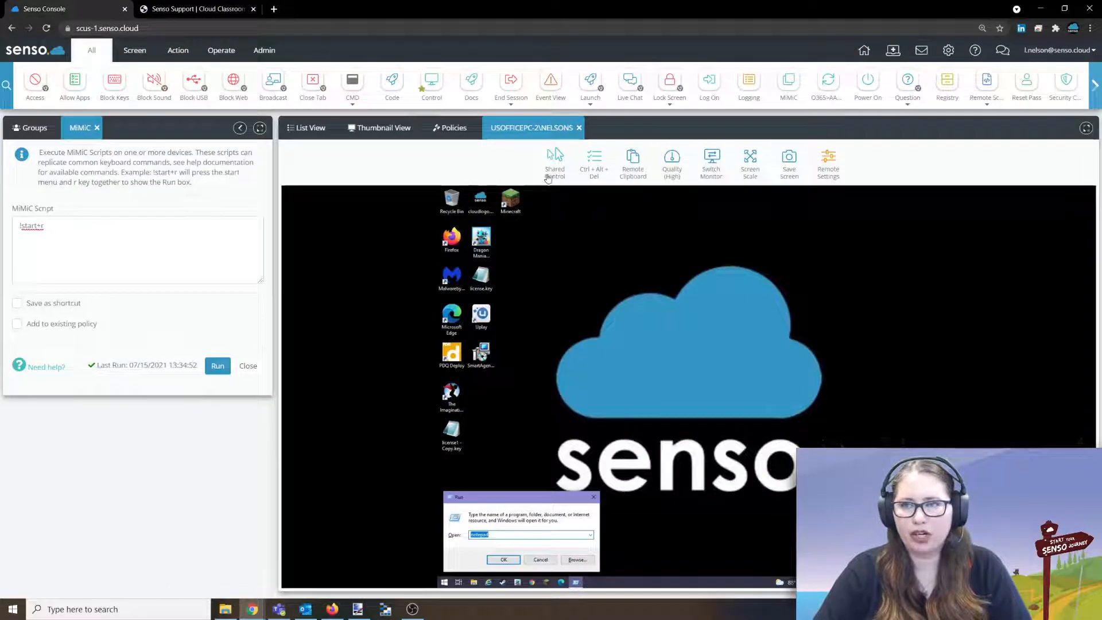
- Switch to the Senso Support tab showing the MiMiC Script article
click(197, 9)
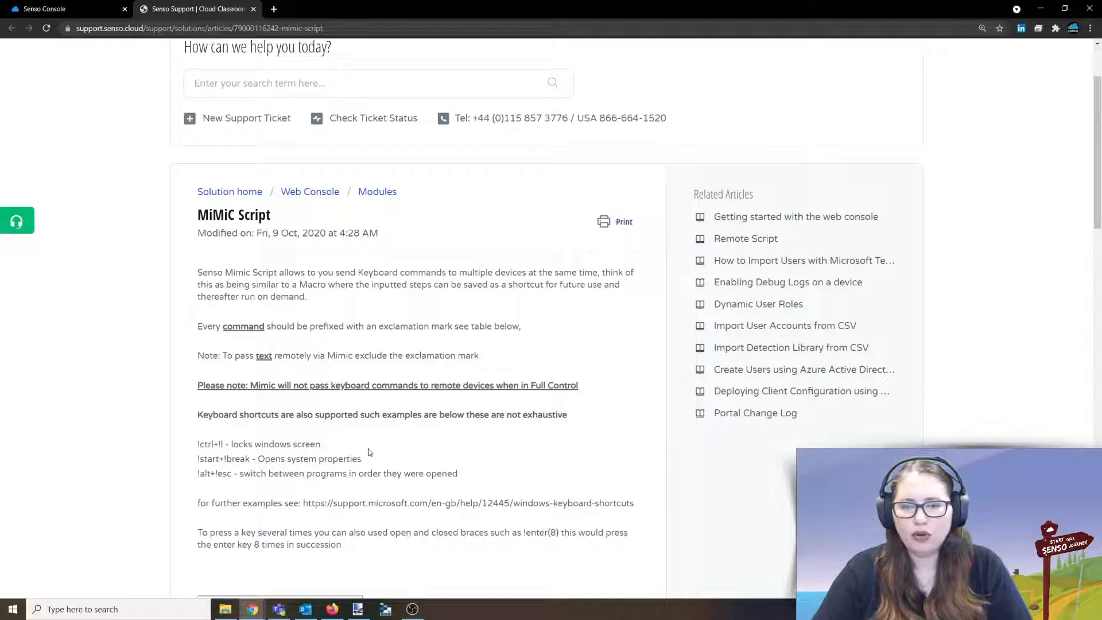
- Look through the article's command table, then return to the console's remote desktop view
scroll(down, 3)
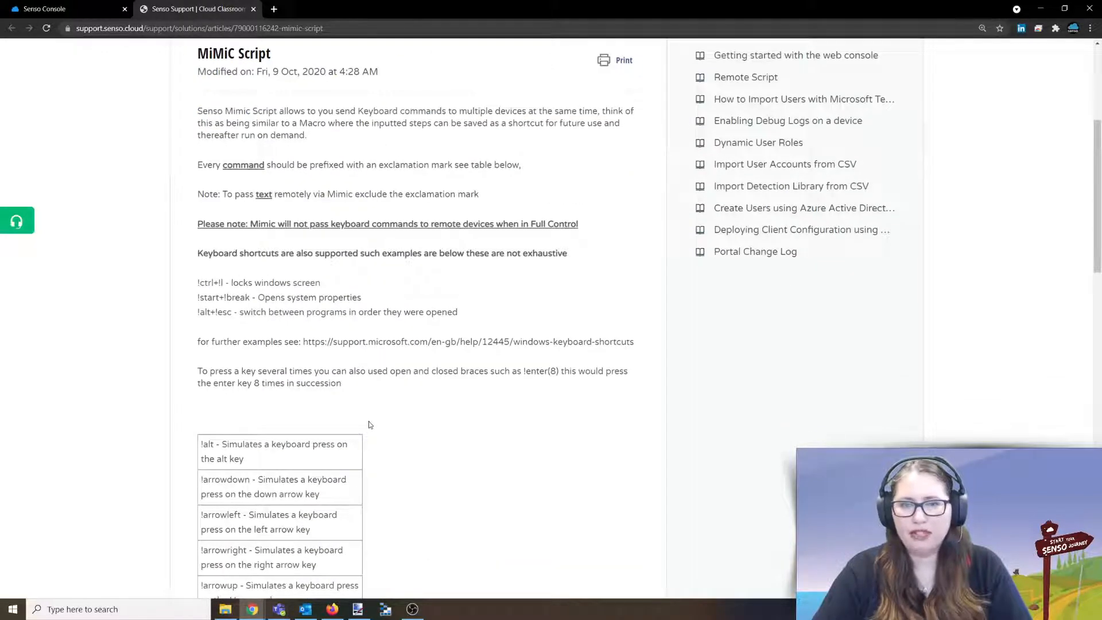
scroll(down, 3)
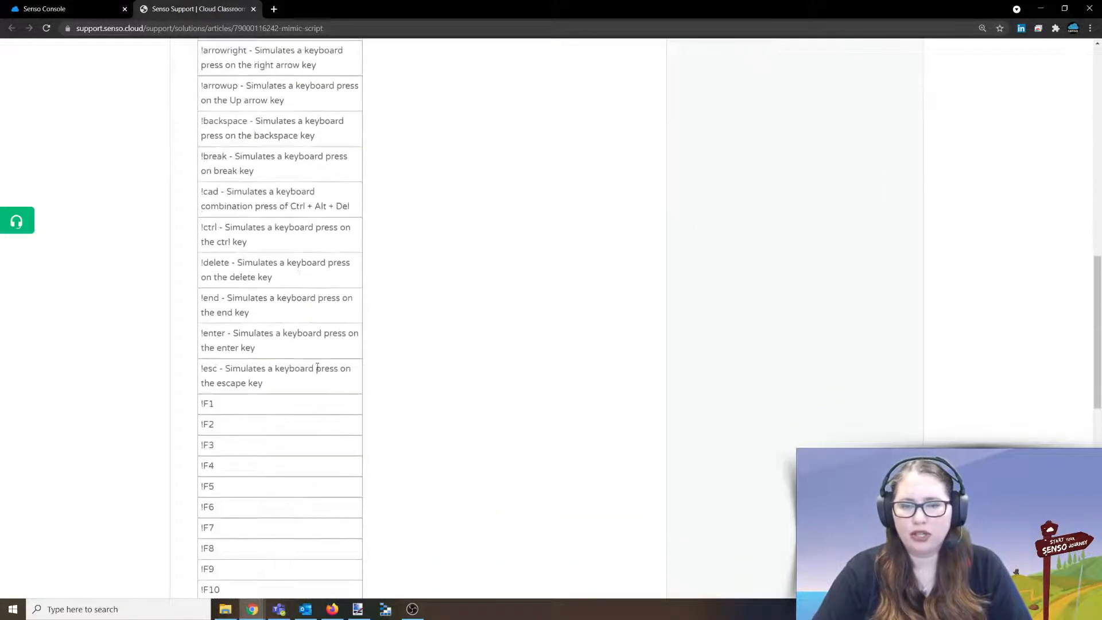
click(67, 8)
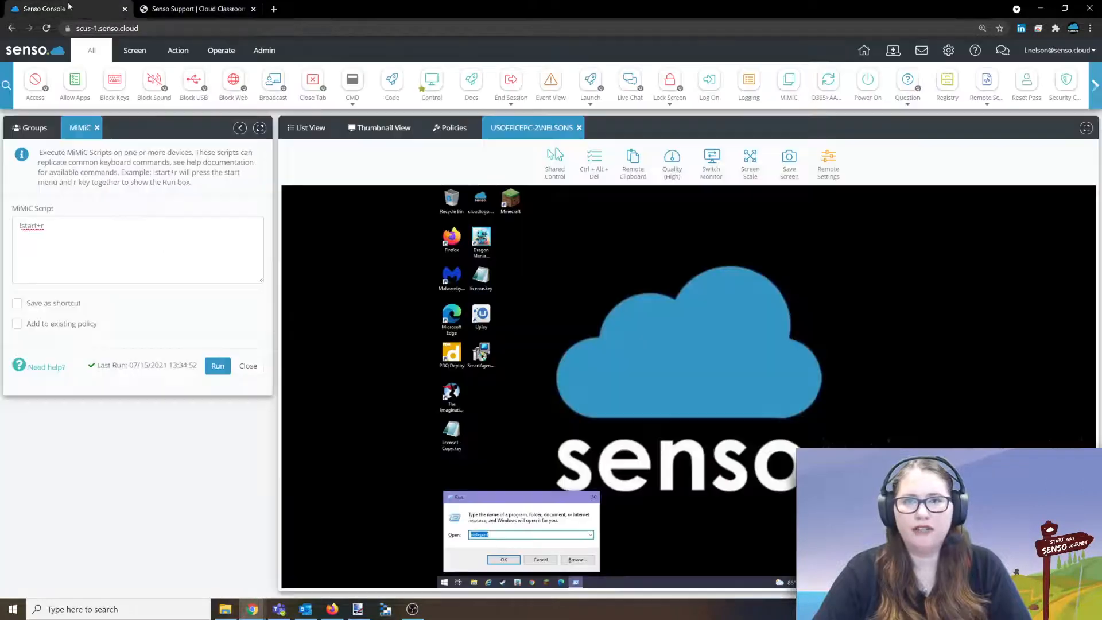